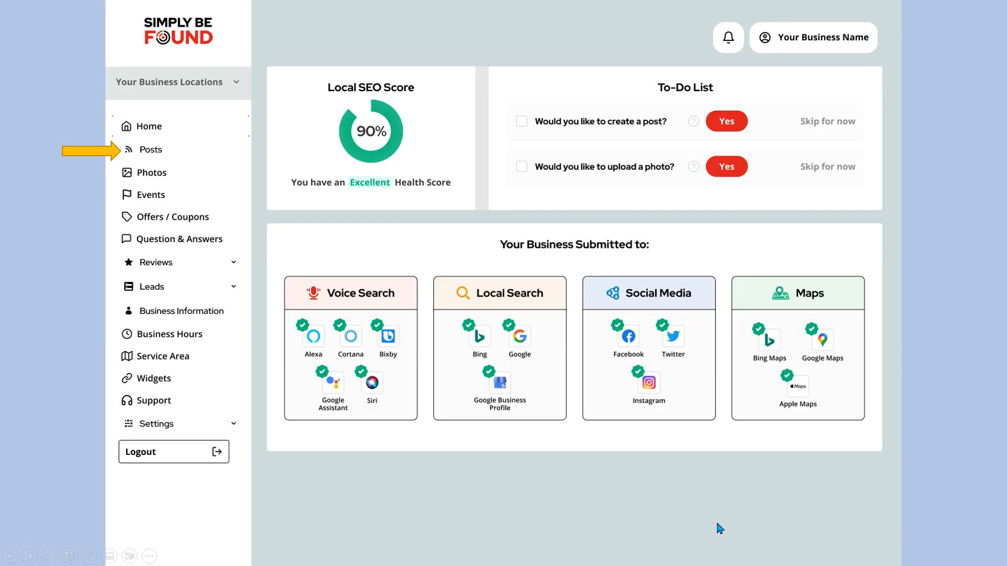
pyautogui.moveTo(185, 182)
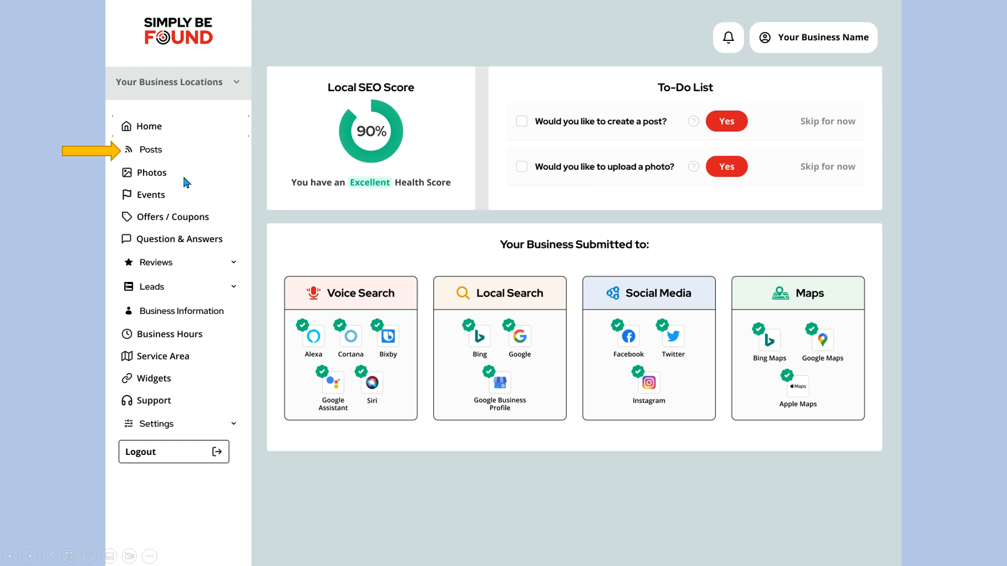
pyautogui.moveTo(175, 395)
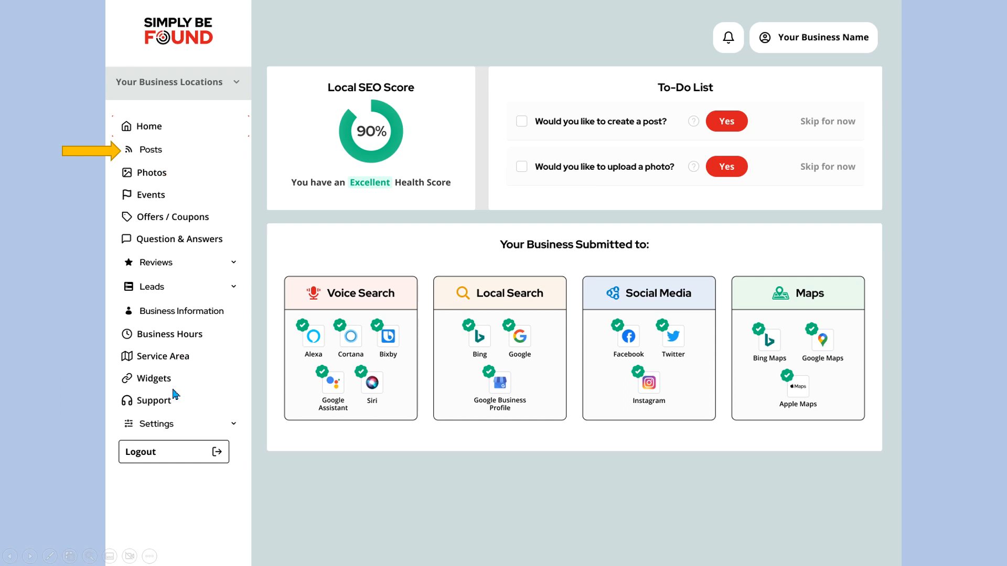
# Show the Posts list with the scheduled steel-roof and draft shingle-roof posts.
pyautogui.click(148, 150)
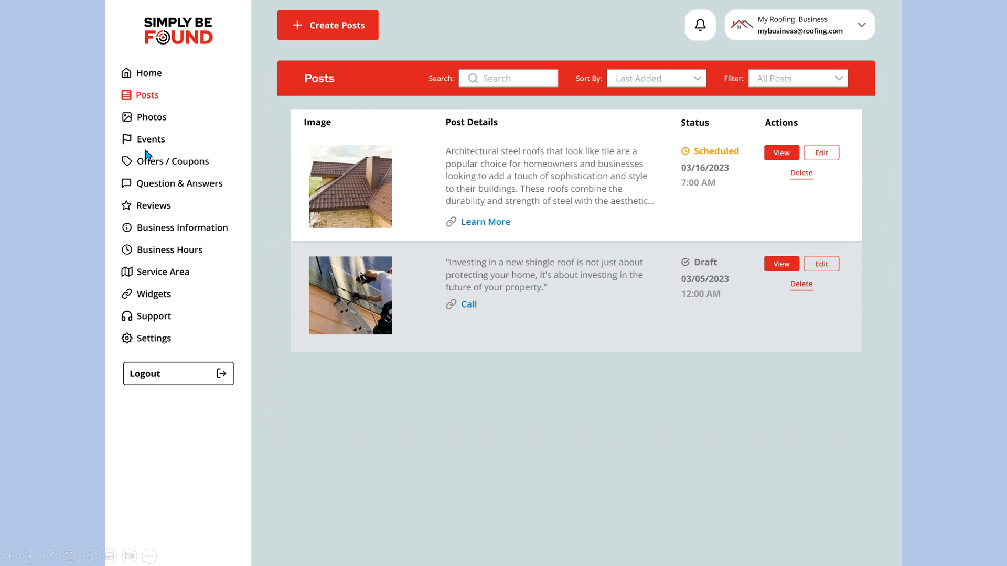
pyautogui.moveTo(207, 166)
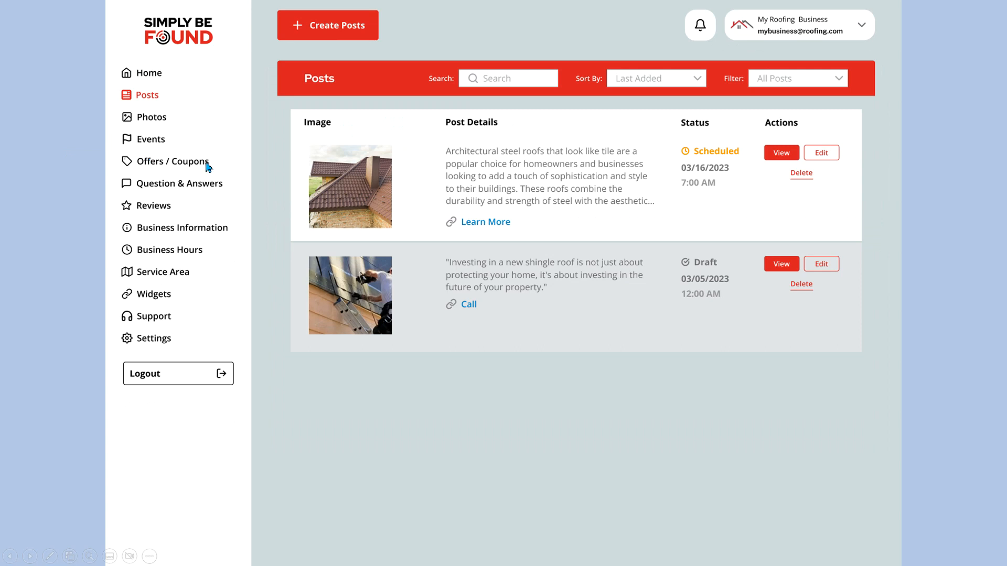
pyautogui.moveTo(333, 222)
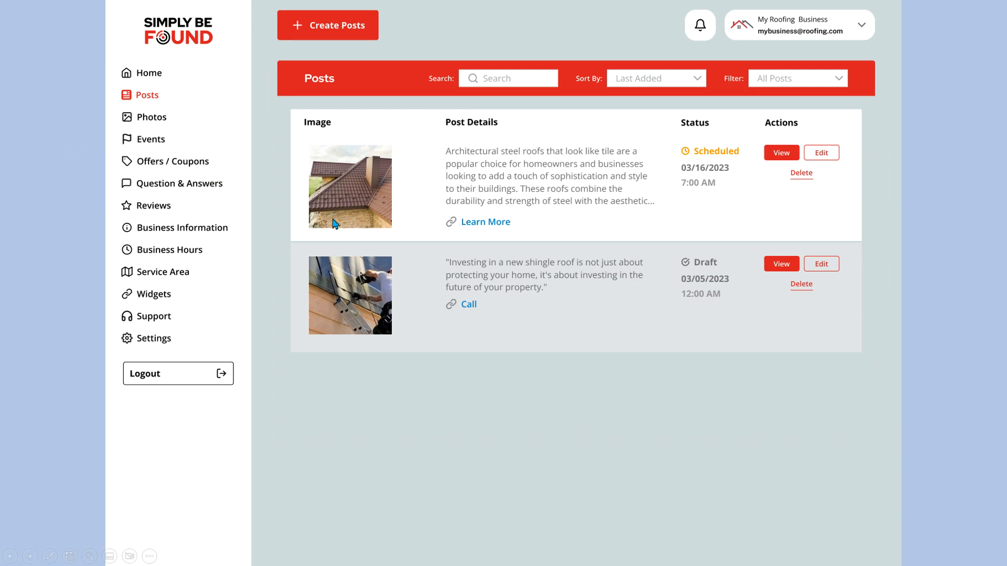
pyautogui.moveTo(351, 33)
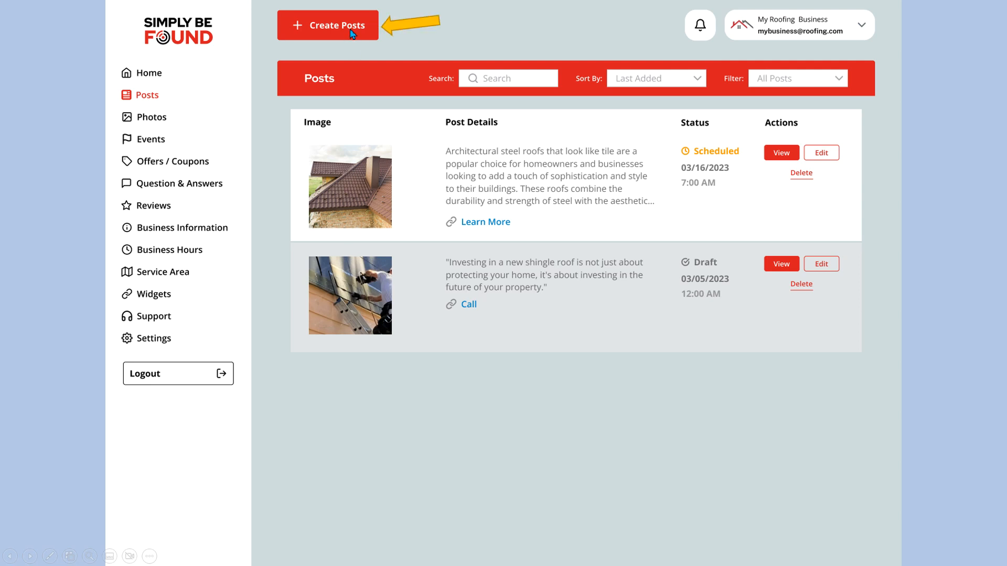
# Start a blank Create a Post form via Create Posts.
pyautogui.click(327, 25)
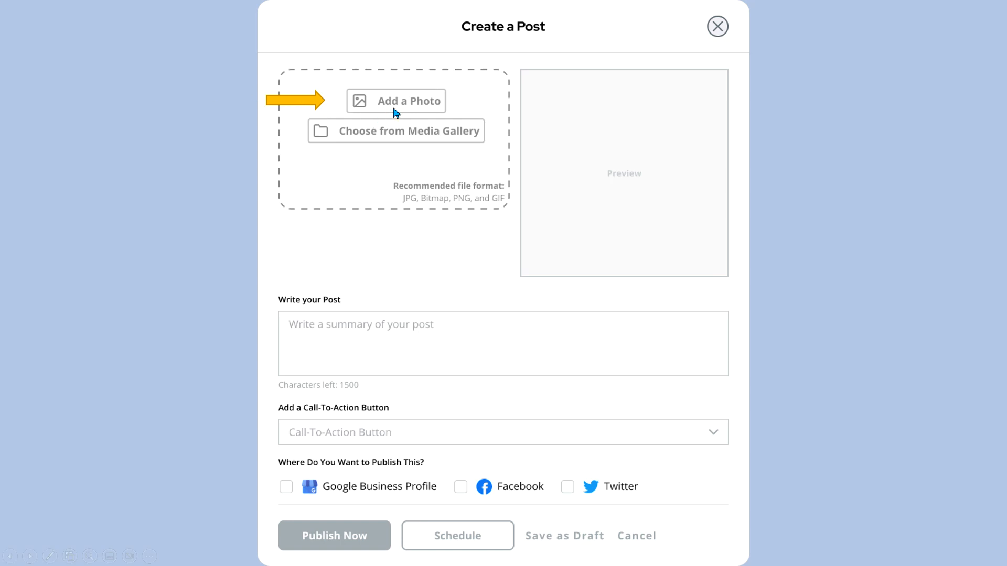
pyautogui.moveTo(411, 111)
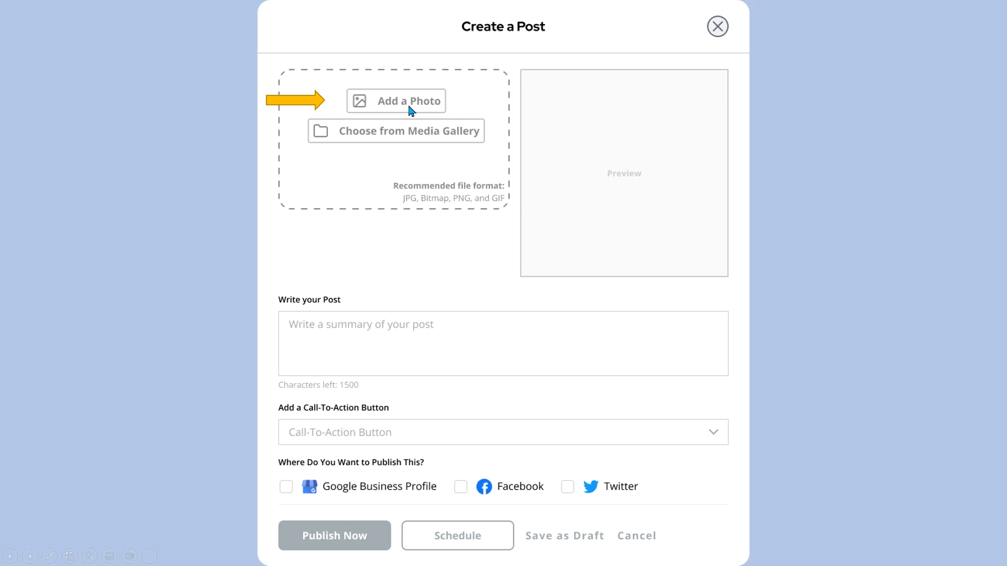
pyautogui.moveTo(410, 111)
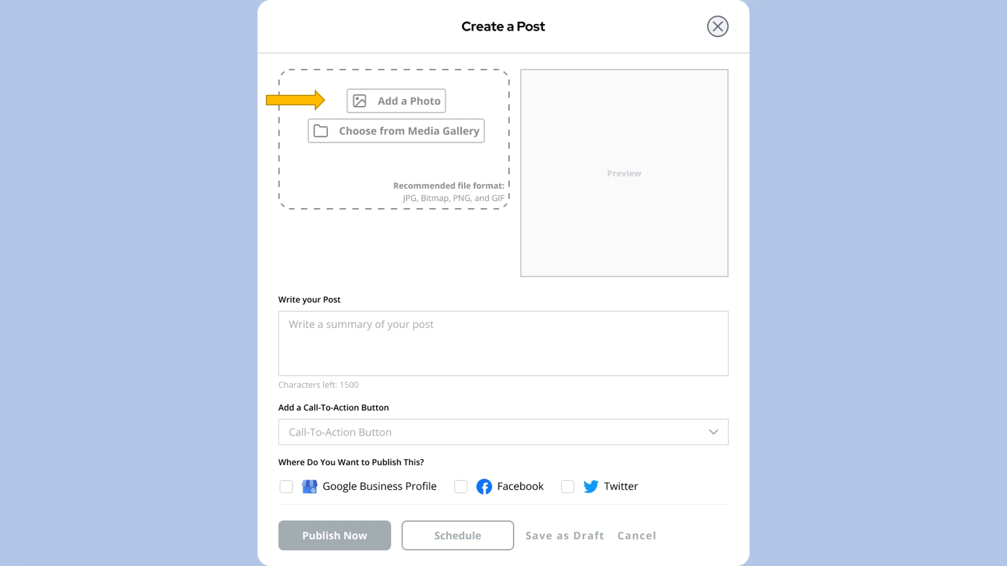
# Upload the rooftop repair photo into the image editor with a 433 by 357 crop area.
pyautogui.click(395, 101)
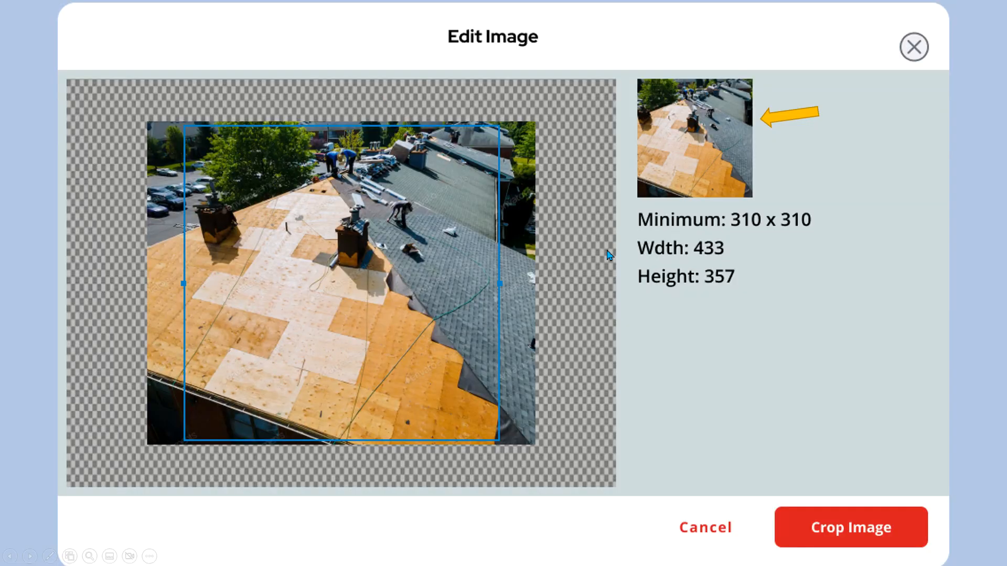
pyautogui.moveTo(571, 191)
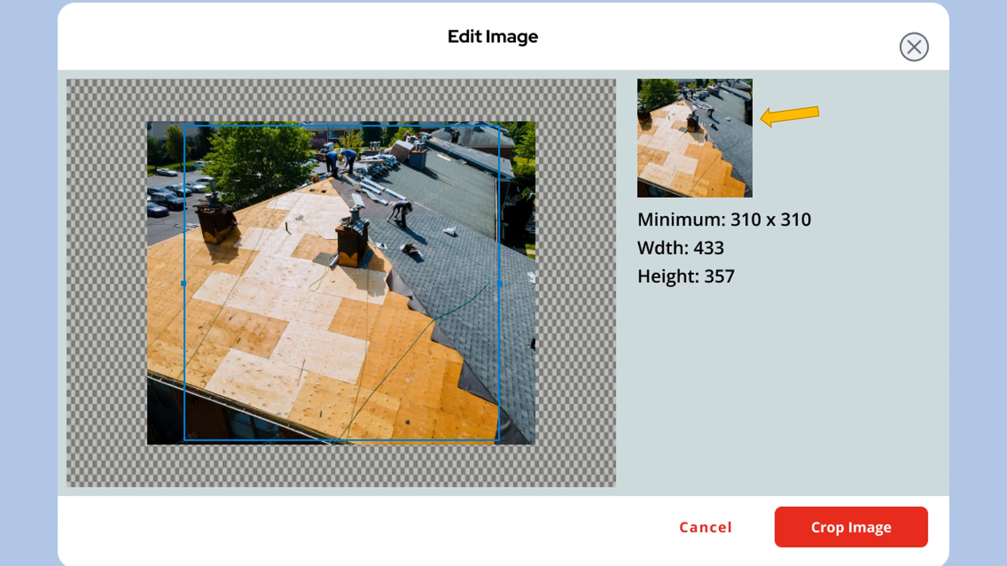
pyautogui.moveTo(504, 282)
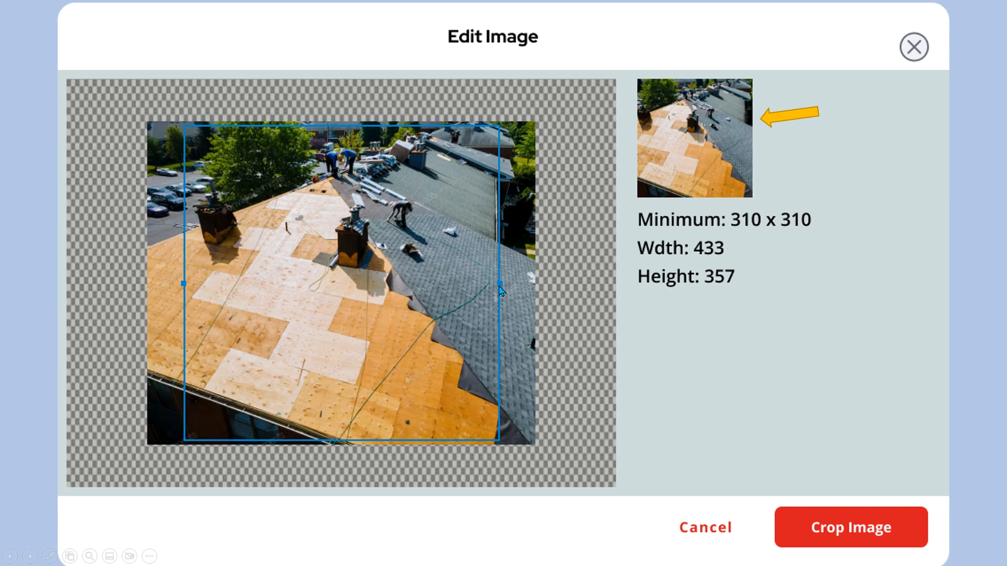
pyautogui.moveTo(702, 160)
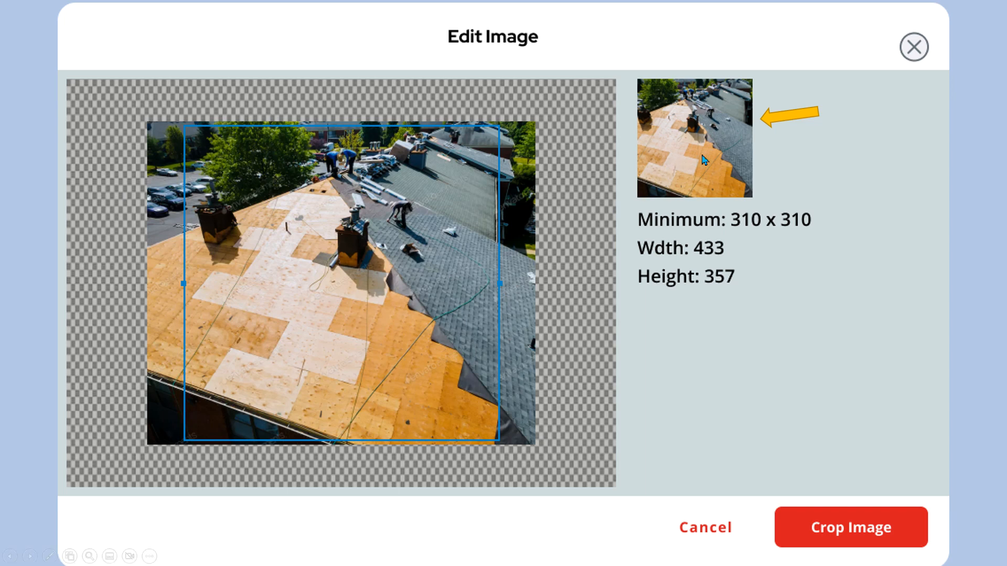
pyautogui.moveTo(691, 183)
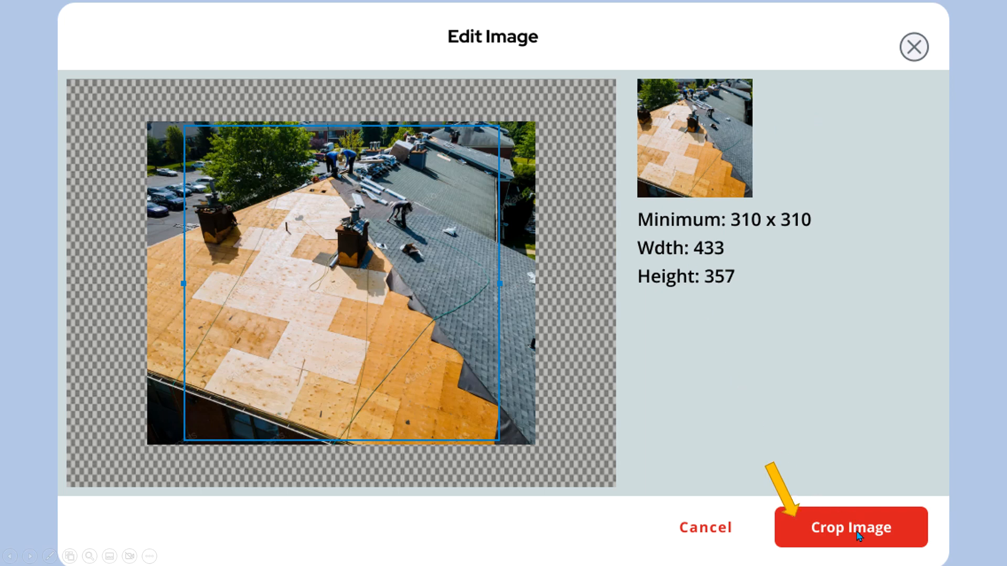
# Apply the crop so the roof photo previews for Google Business Profile, Facebook and Twitter.
pyautogui.click(851, 527)
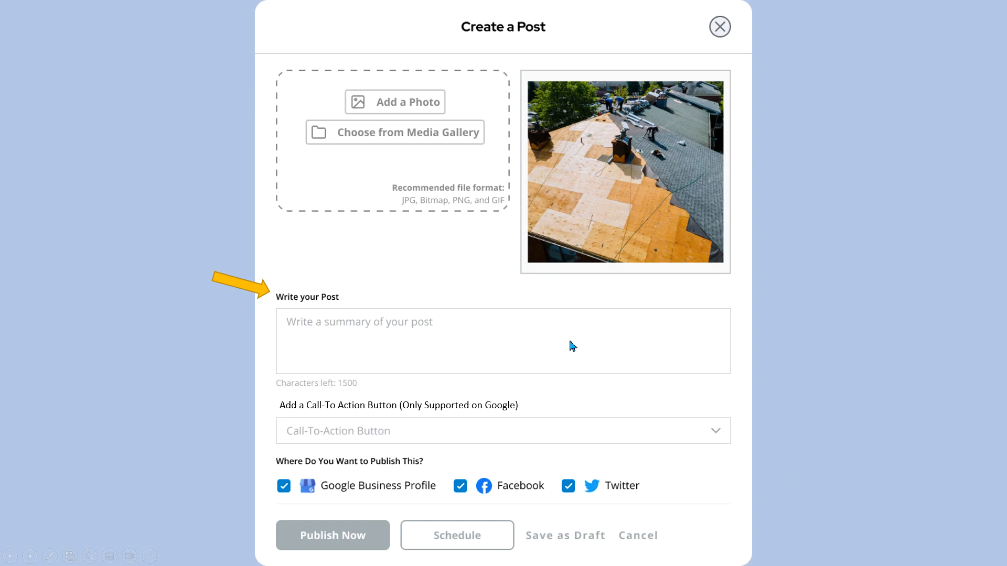
pyautogui.moveTo(594, 195)
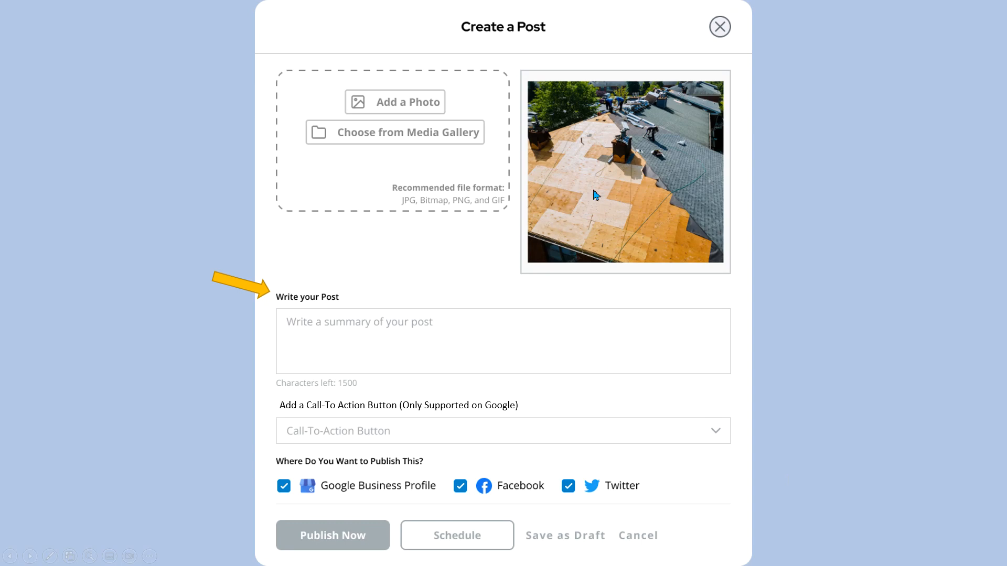
pyautogui.moveTo(356, 303)
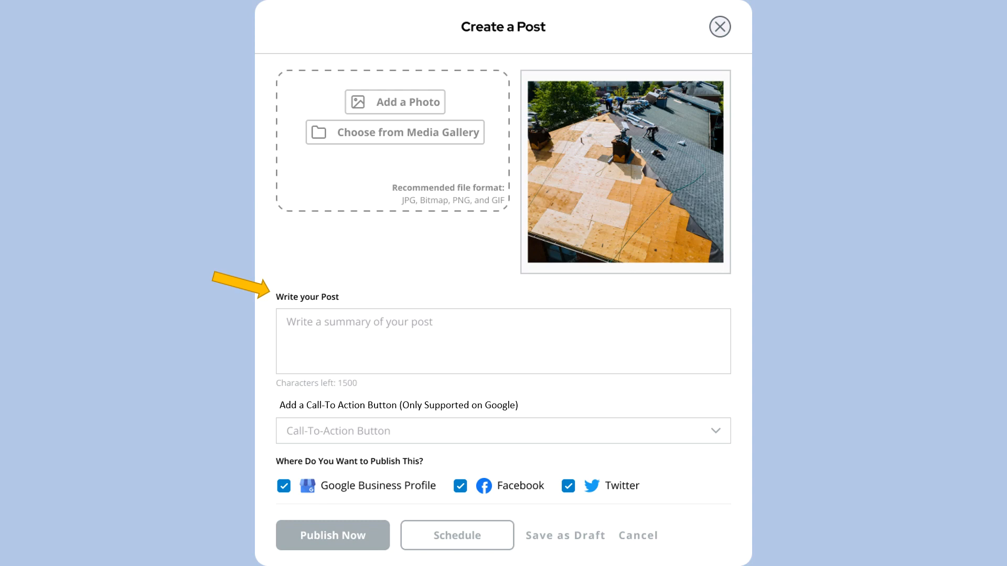
pyautogui.moveTo(540, 326)
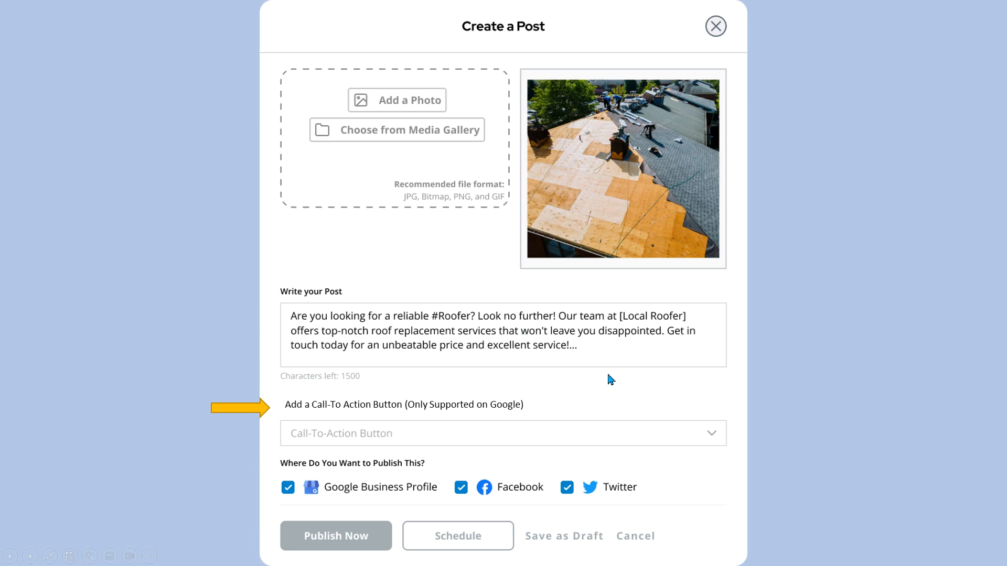
pyautogui.moveTo(600, 373)
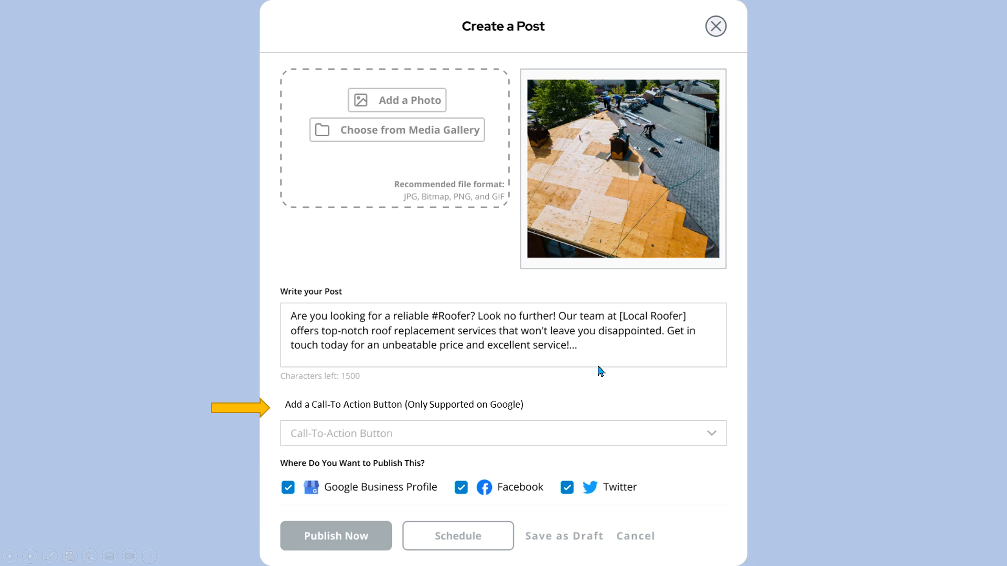
pyautogui.moveTo(566, 399)
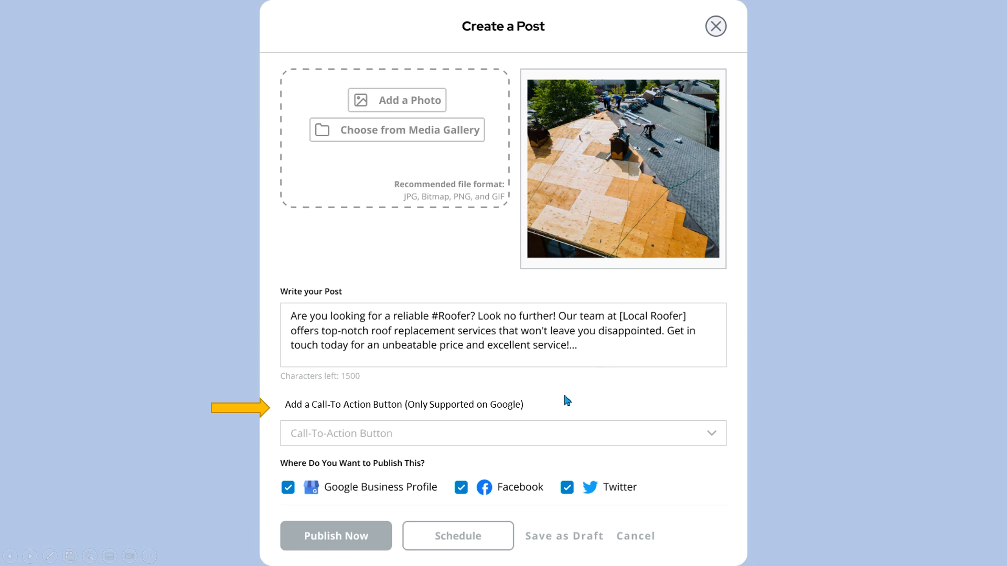
pyautogui.moveTo(561, 407)
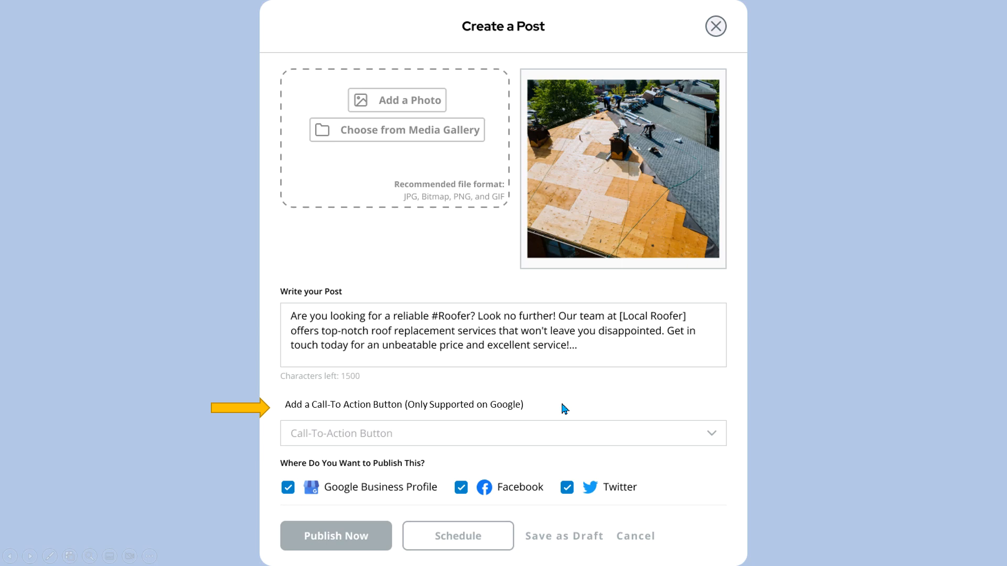
pyautogui.moveTo(568, 410)
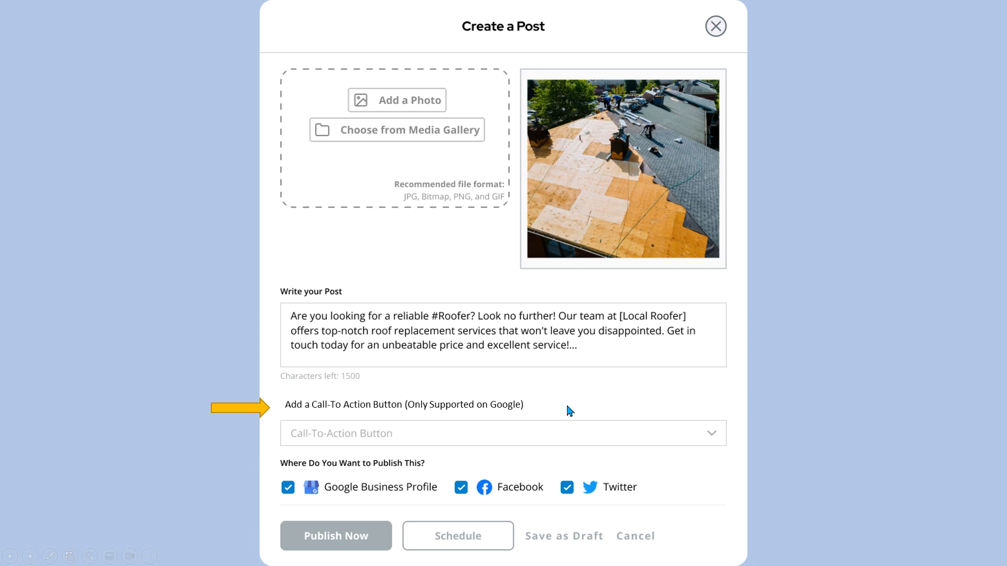
pyautogui.moveTo(714, 438)
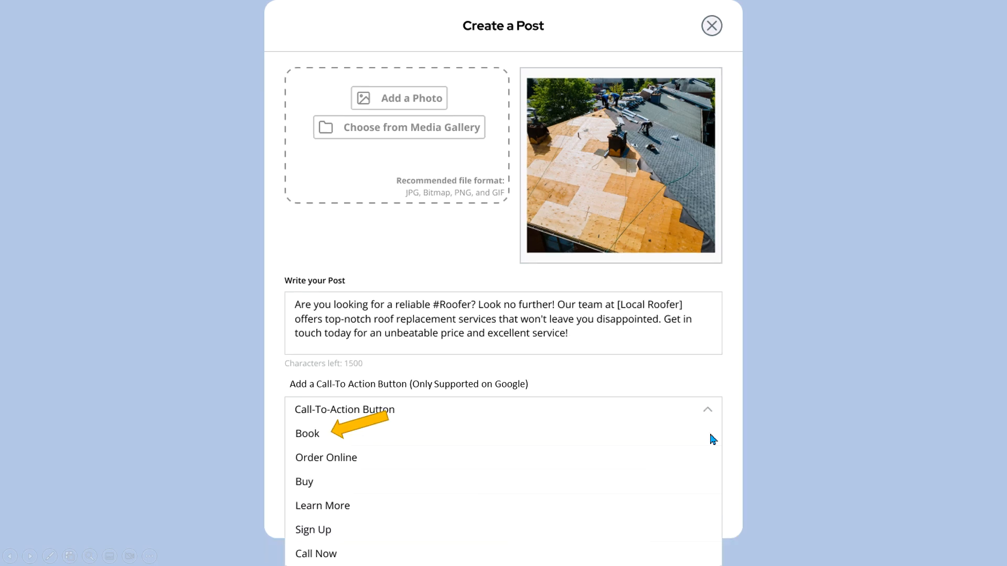
pyautogui.moveTo(709, 440)
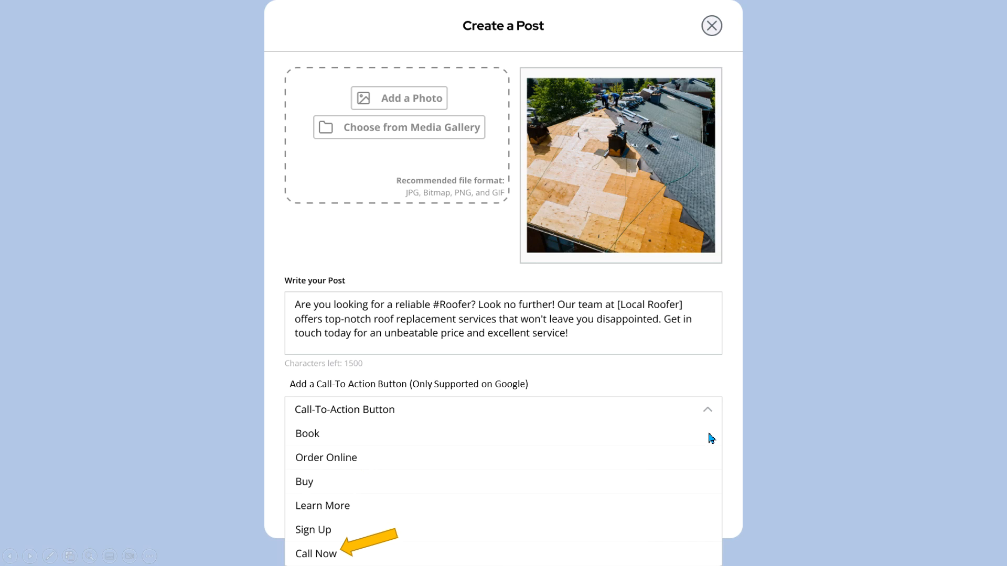
pyautogui.moveTo(691, 456)
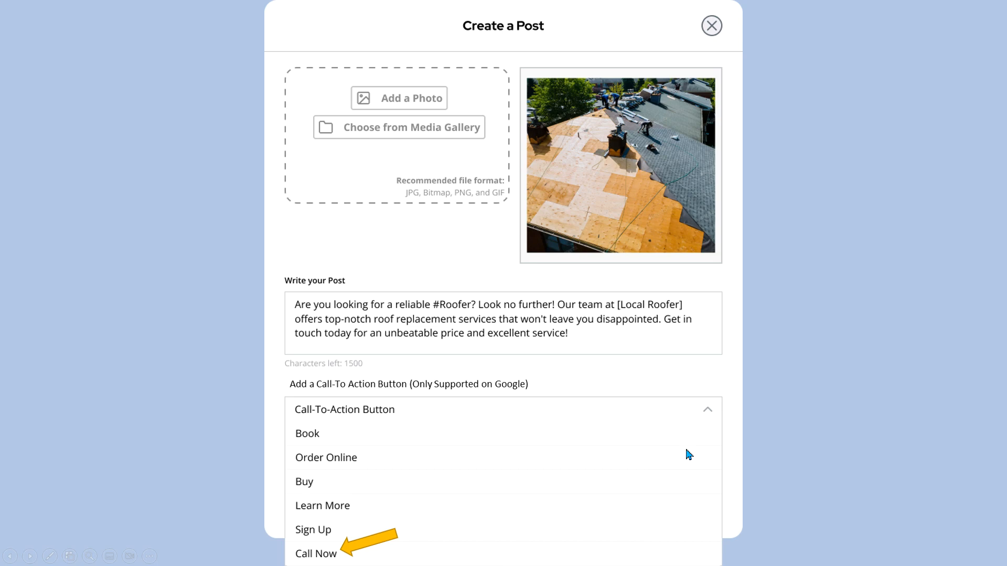
pyautogui.moveTo(663, 444)
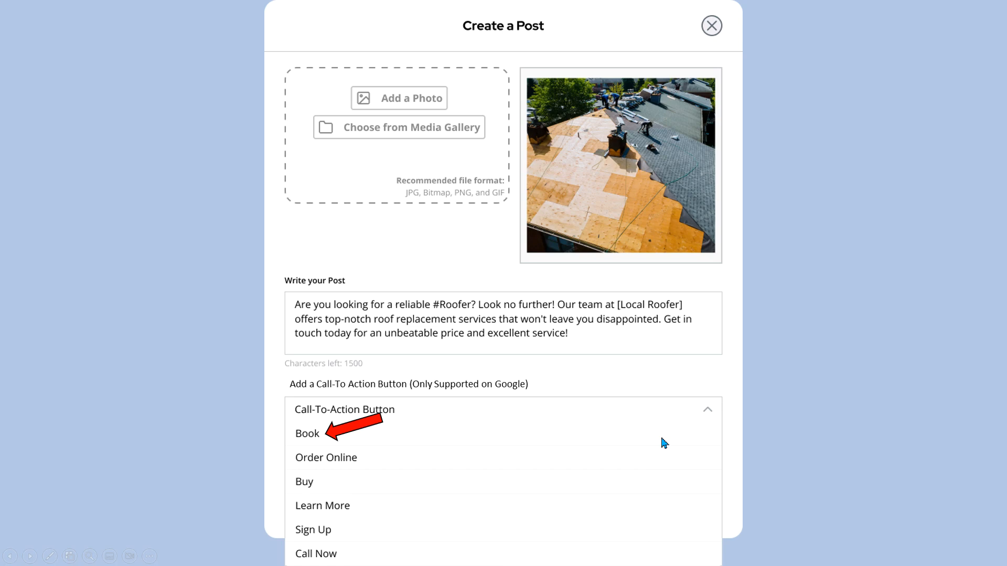
# Choose Book as the call-to-action, revealing the Insert URL Here field.
pyautogui.click(307, 433)
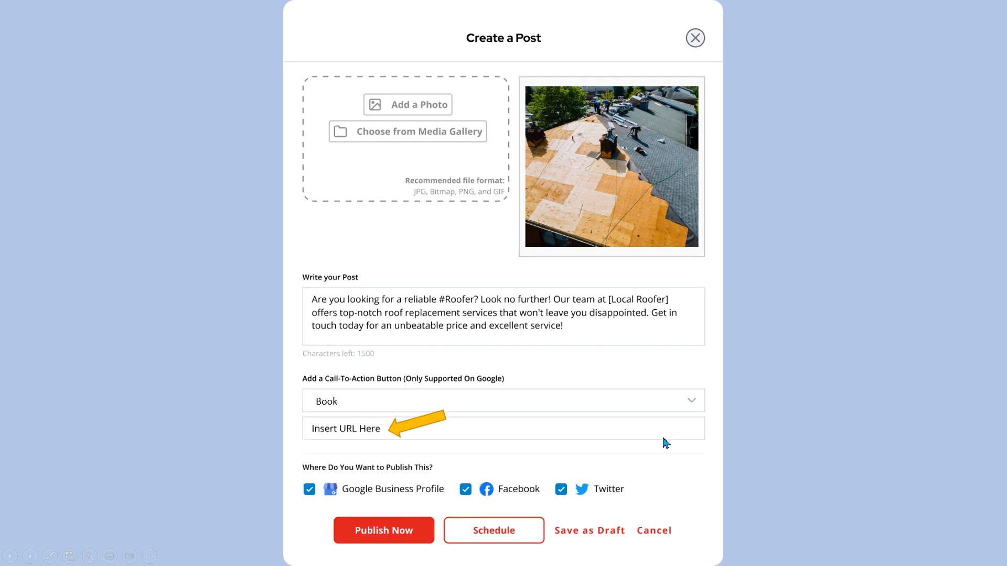
pyautogui.moveTo(641, 440)
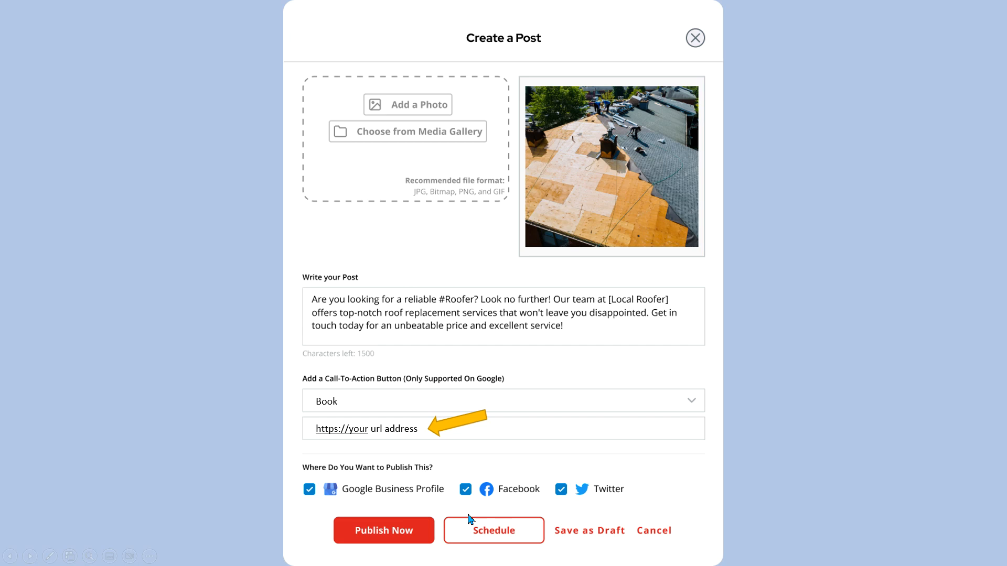
pyautogui.click(384, 531)
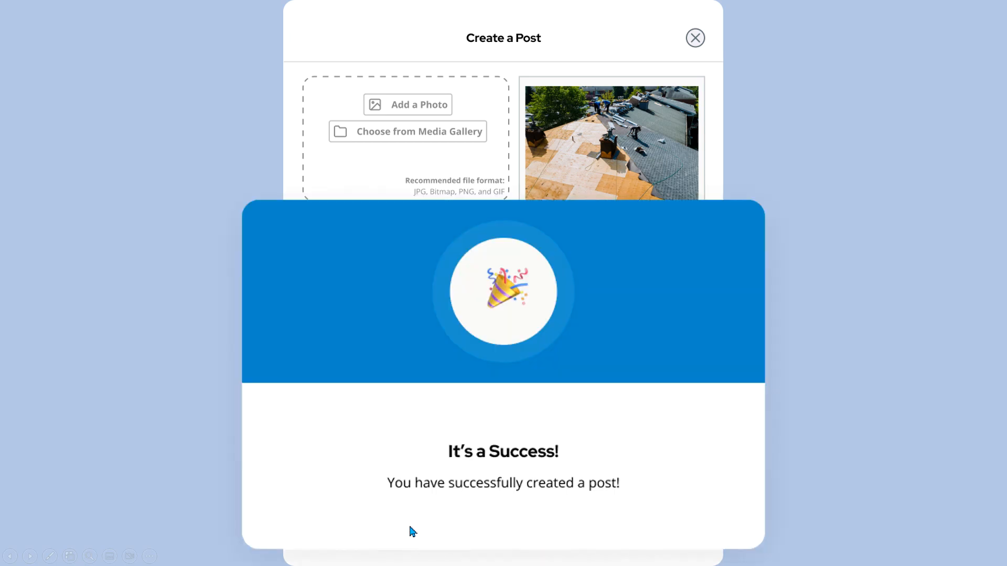
# Dismiss the success message to see the roofer post marked Published with its Book link.
pyautogui.click(694, 38)
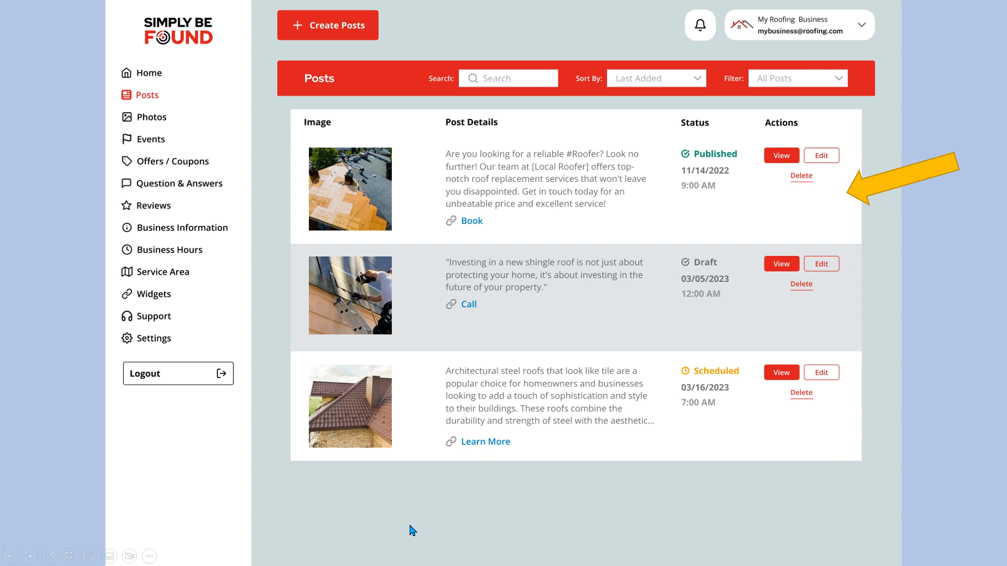
pyautogui.moveTo(604, 308)
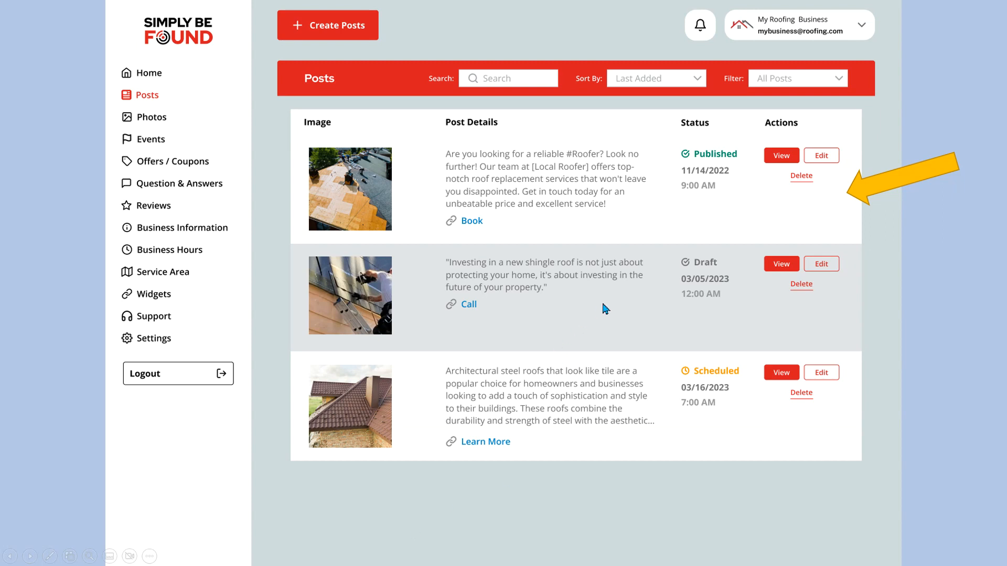
pyautogui.moveTo(474, 232)
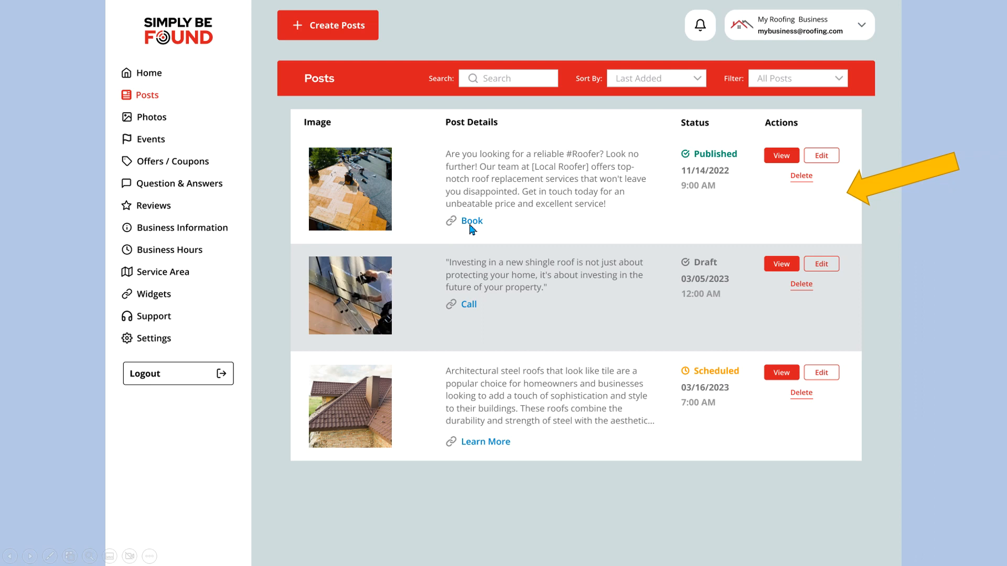
pyautogui.moveTo(785, 167)
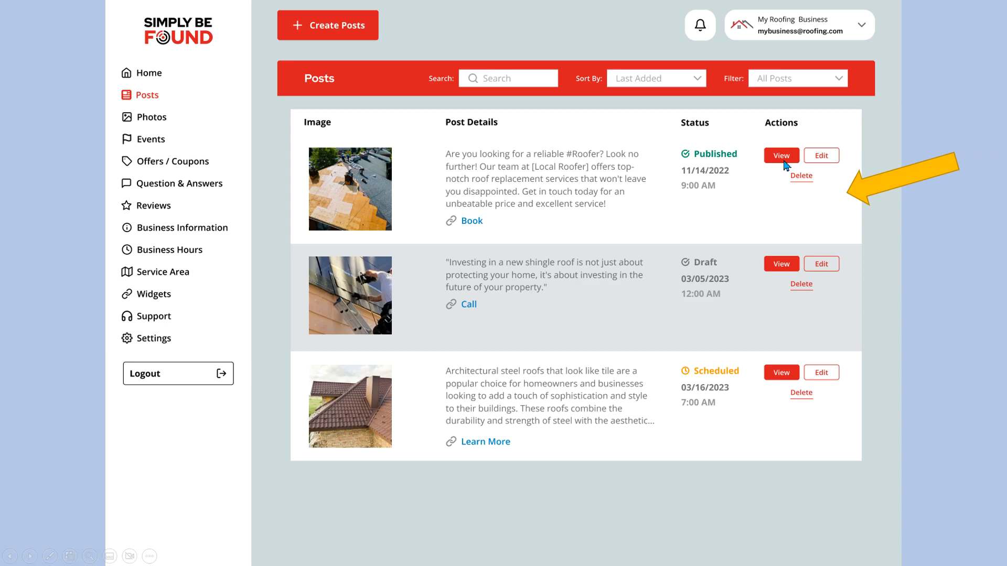
# Preview the published roofer post showing the roof photo, hashtagged text and Book link.
pyautogui.click(780, 155)
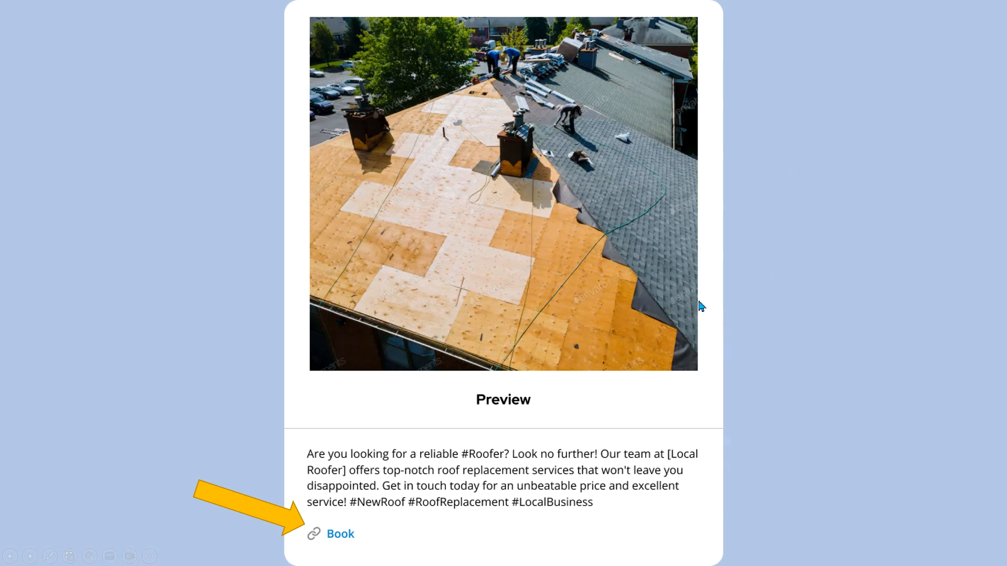
pyautogui.moveTo(702, 300)
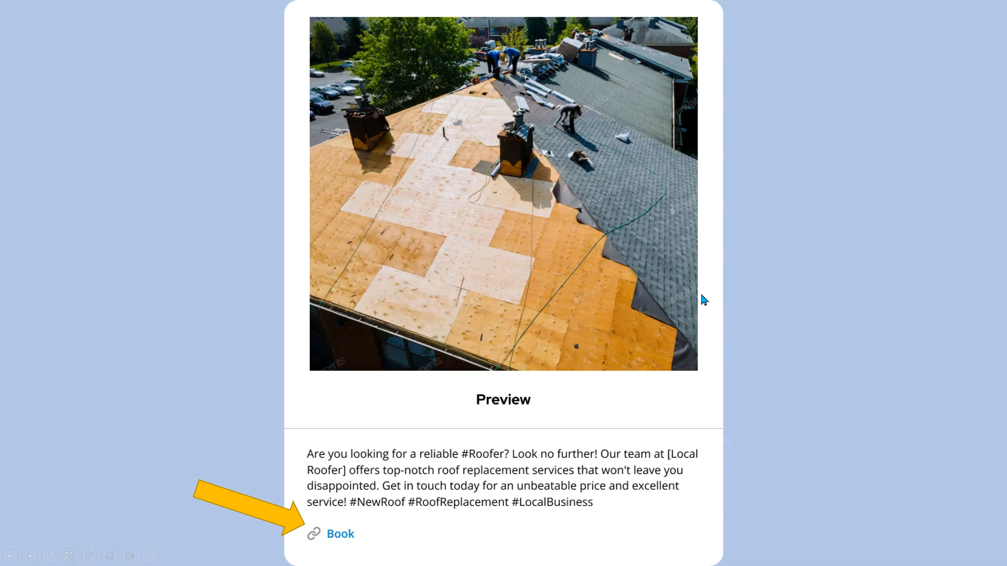
pyautogui.moveTo(363, 550)
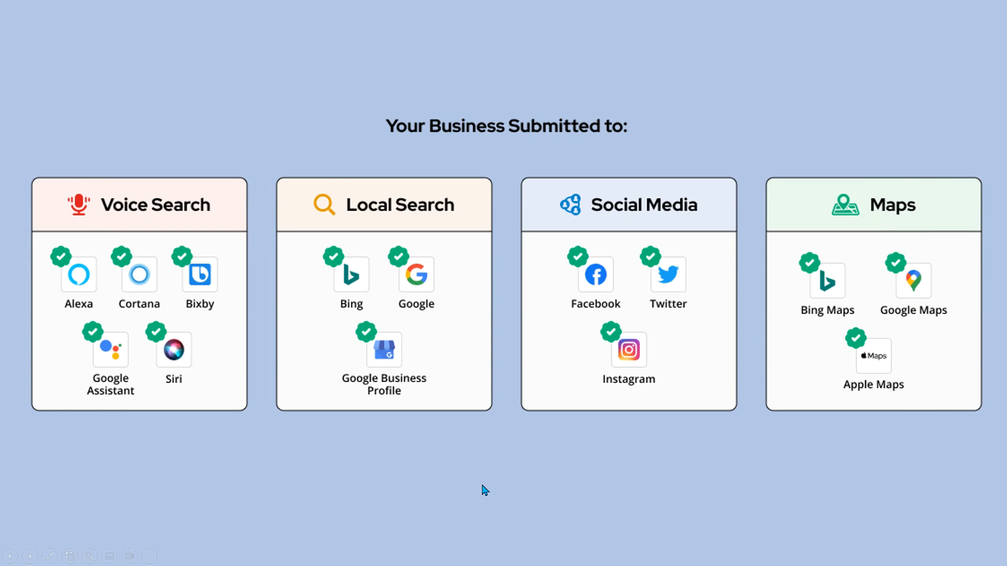
pyautogui.moveTo(545, 473)
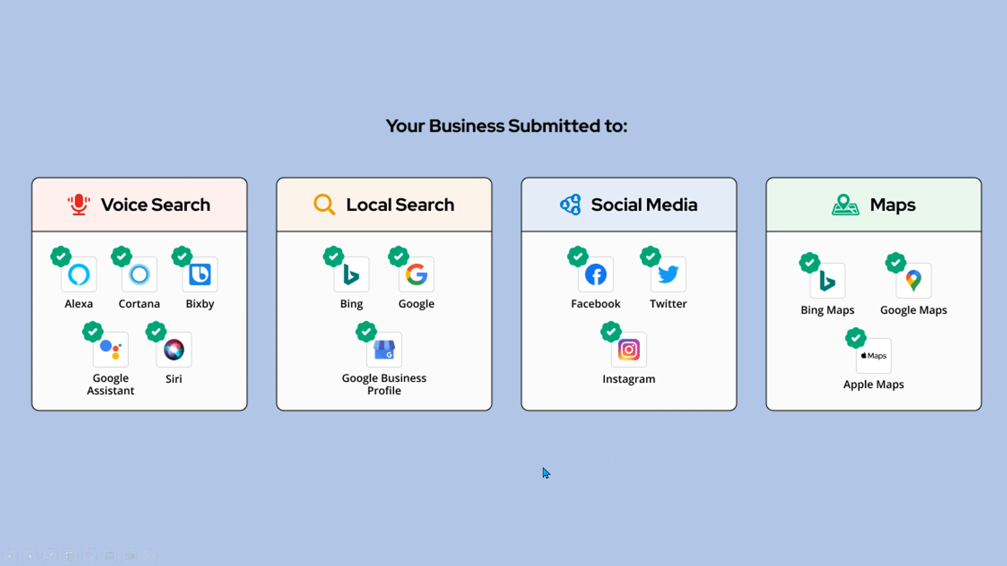